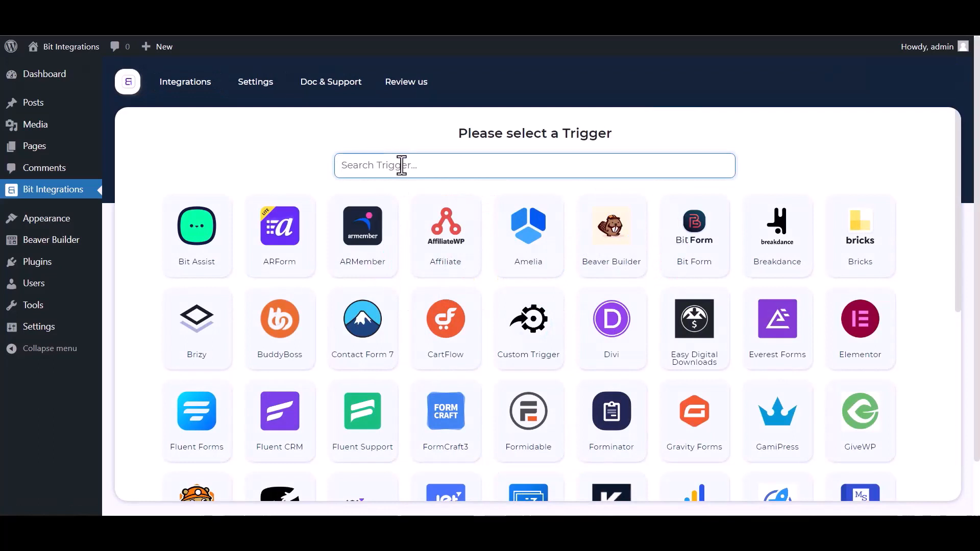
- Select Beaver Builder as the trigger with Contact Form as the form and continue to actions
text(bea)
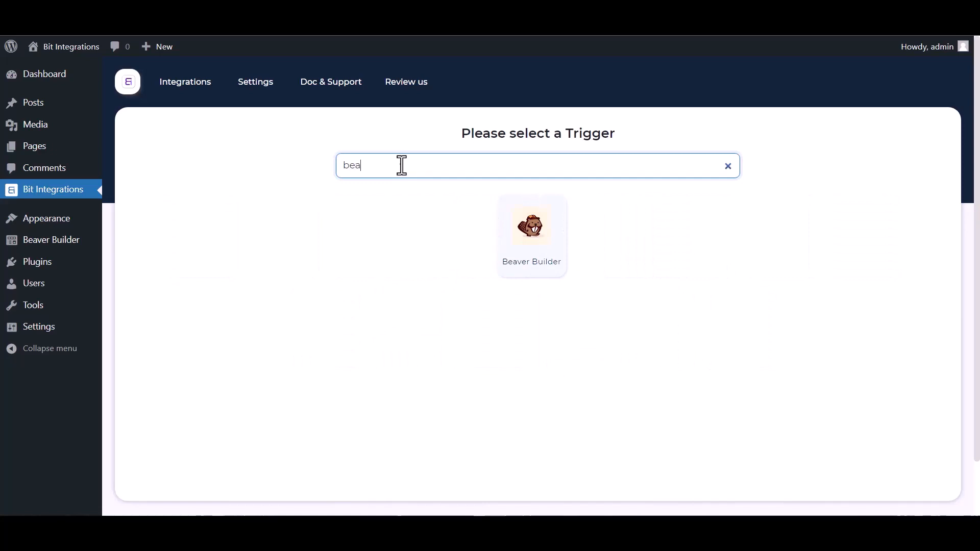
click(531, 227)
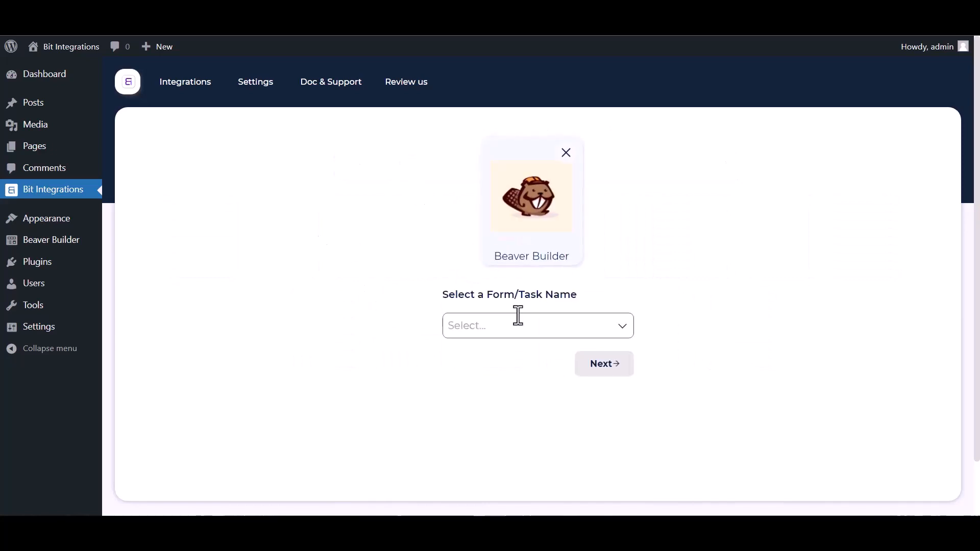
click(537, 326)
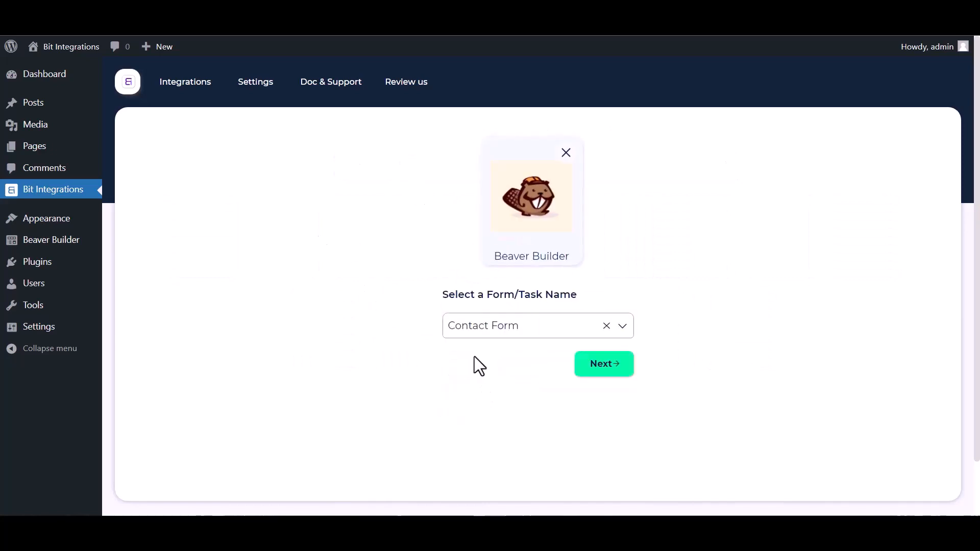
click(604, 364)
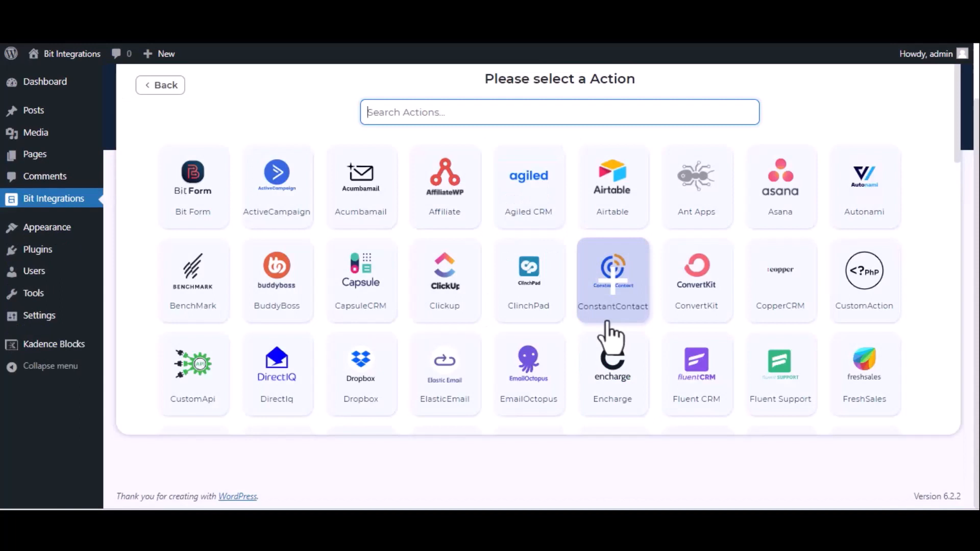
- Choose Zoho Sheet as the action with data center zoho.com and go to the Zoho API Console
text(zoho)
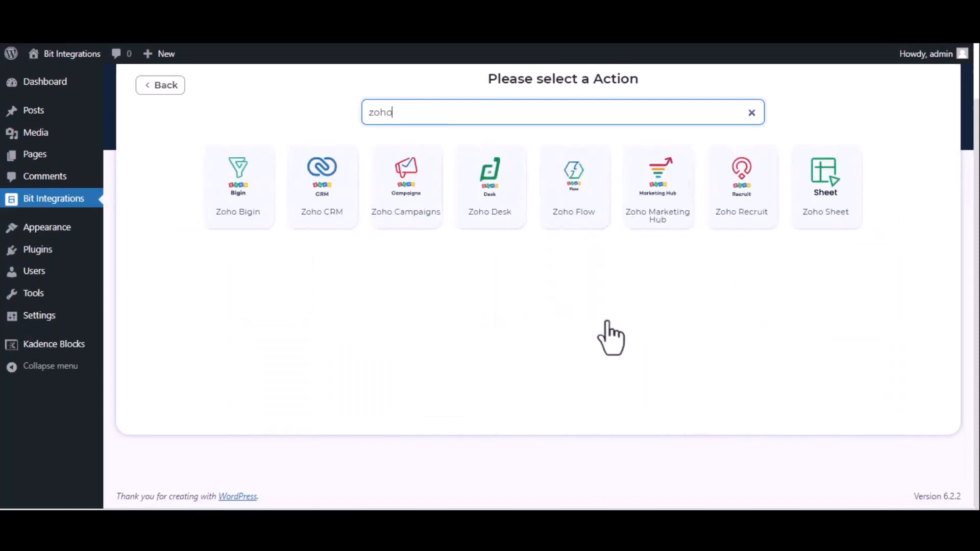
click(824, 175)
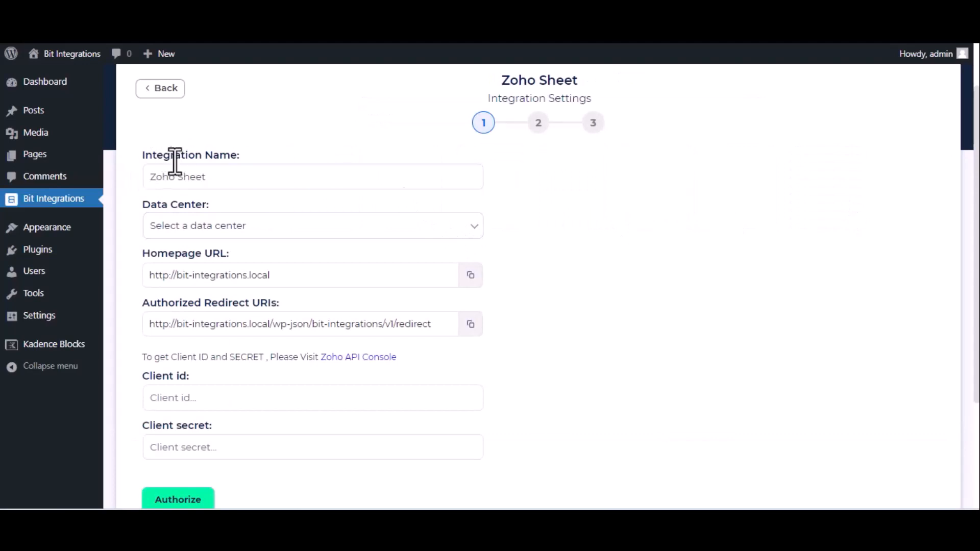
click(312, 226)
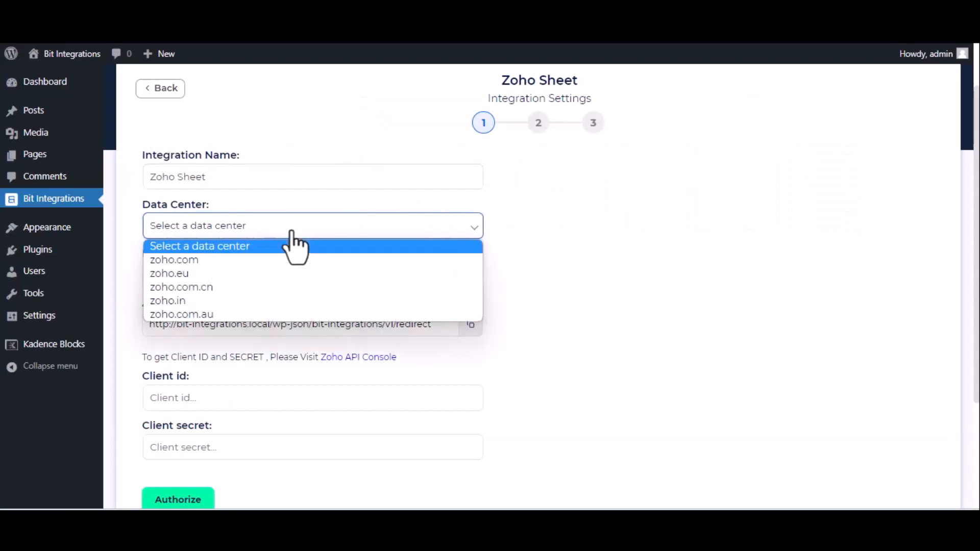
click(173, 261)
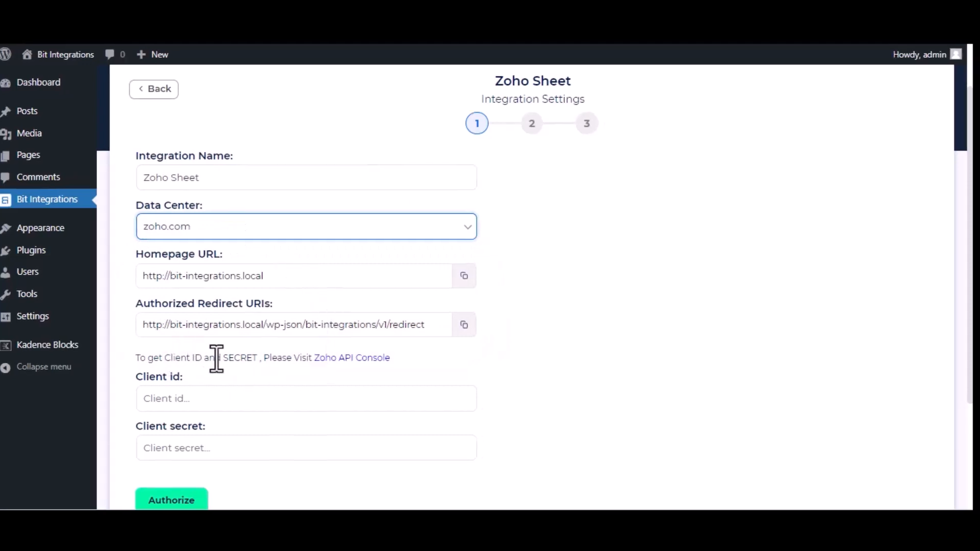
click(352, 358)
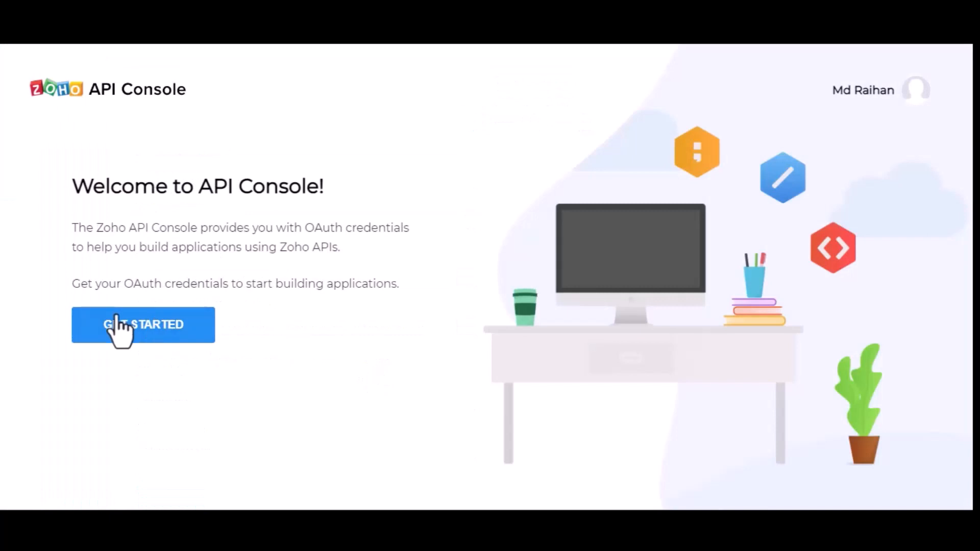
- Start a server-based application client named 'Bit Integrations'
click(143, 325)
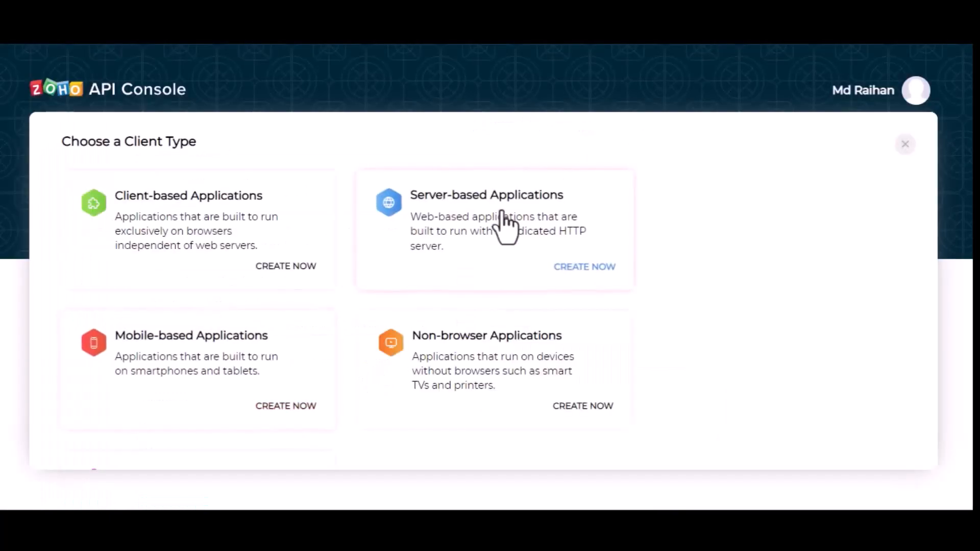
click(584, 267)
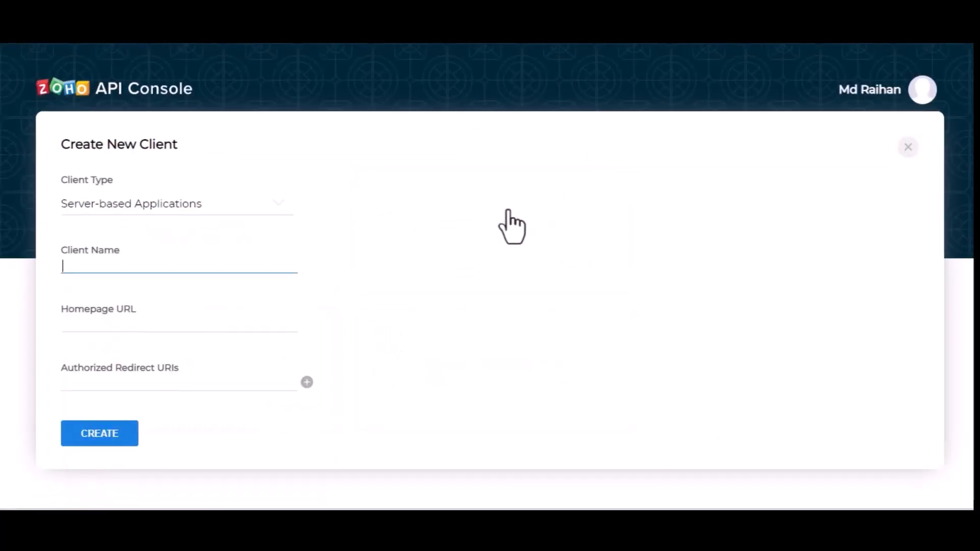
text(Bit)
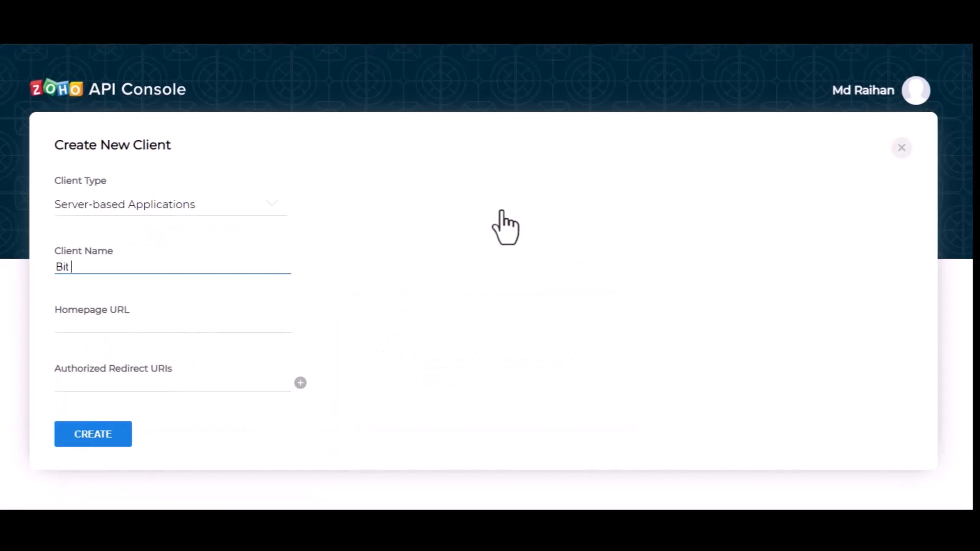
text(Integrations)
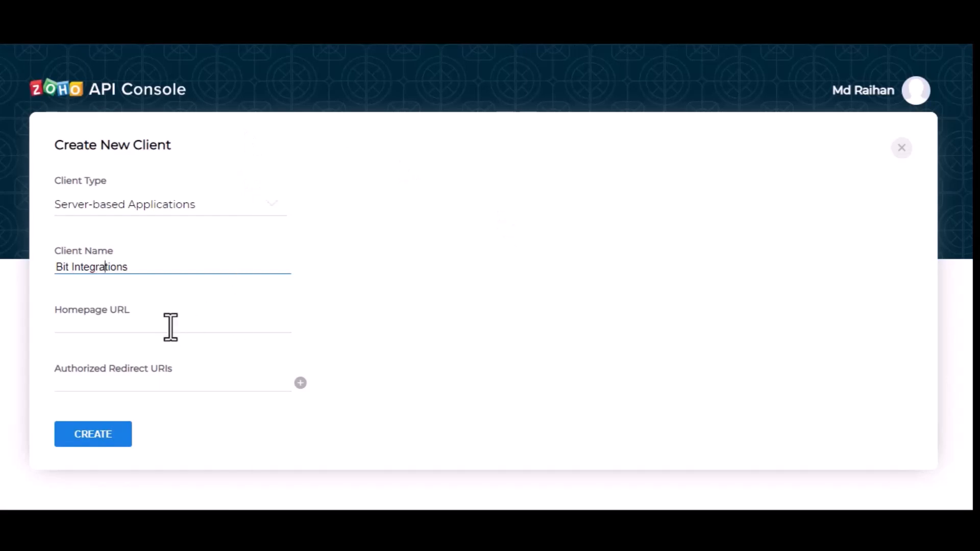
click(153, 327)
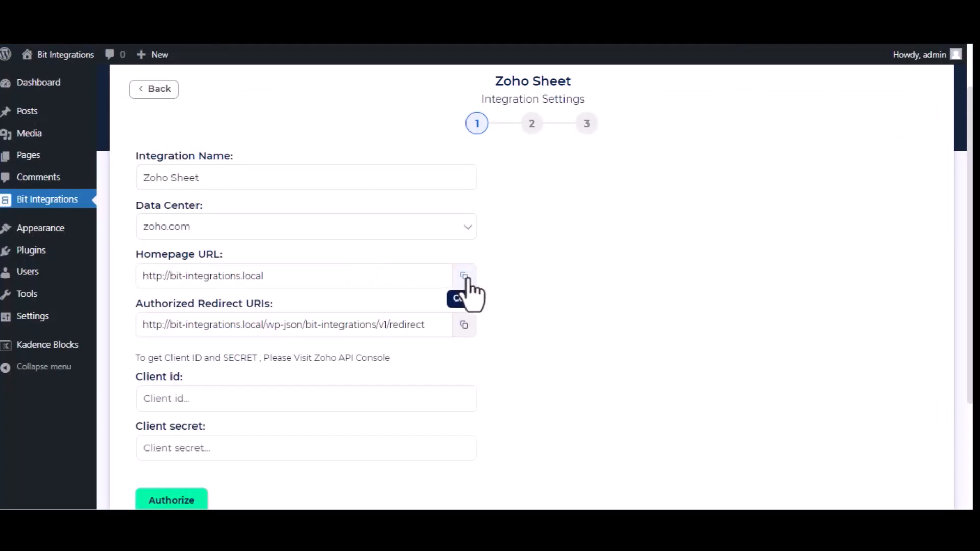
click(463, 275)
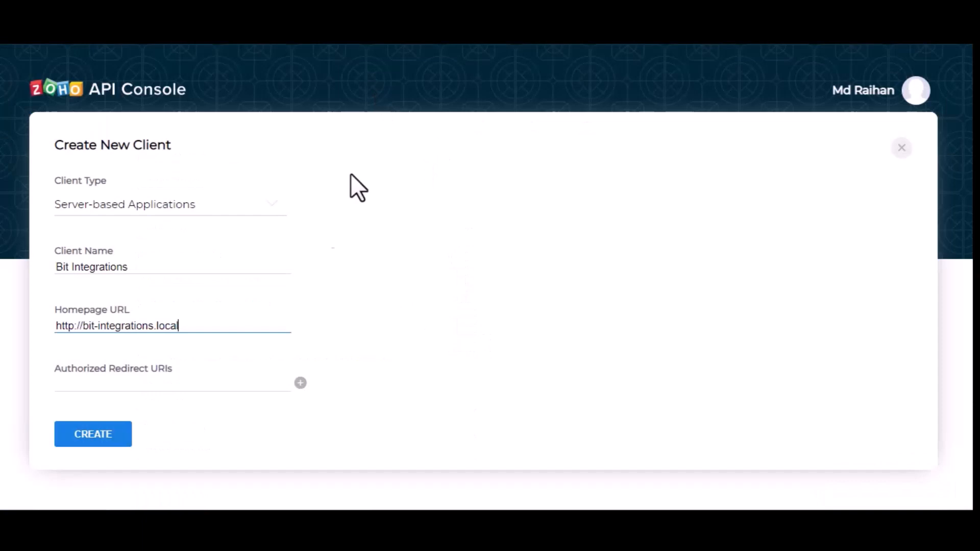
text(http://bit-integrations.local/wp-json/bit-integrations/v1/redirect)
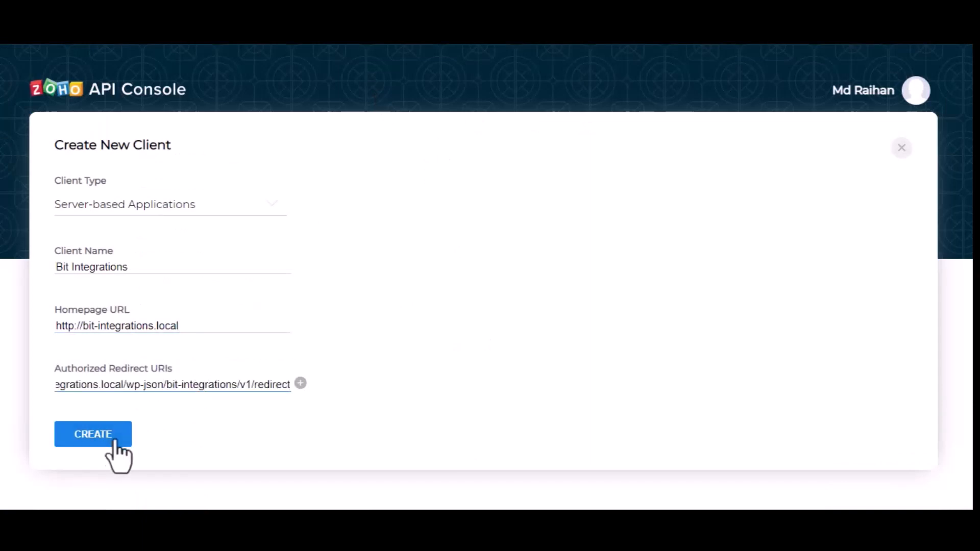
click(92, 434)
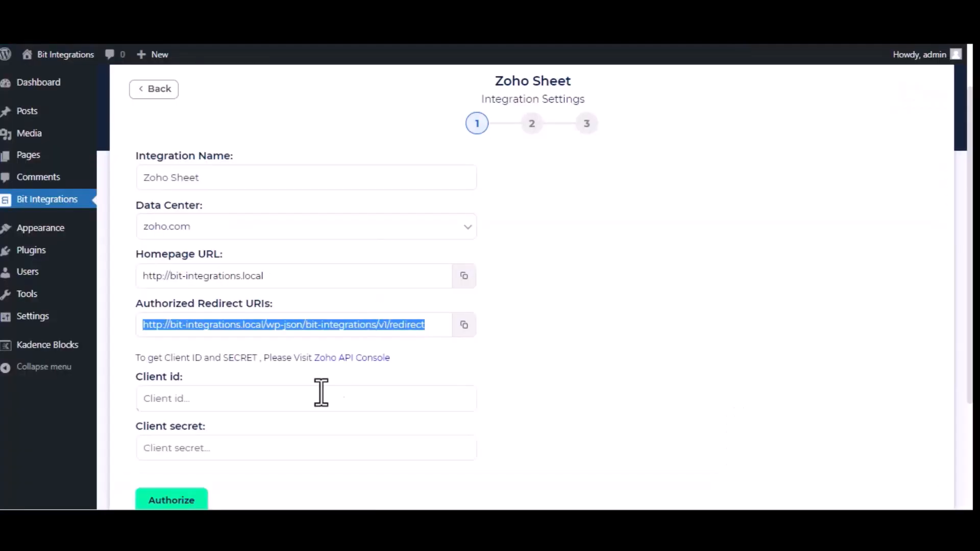
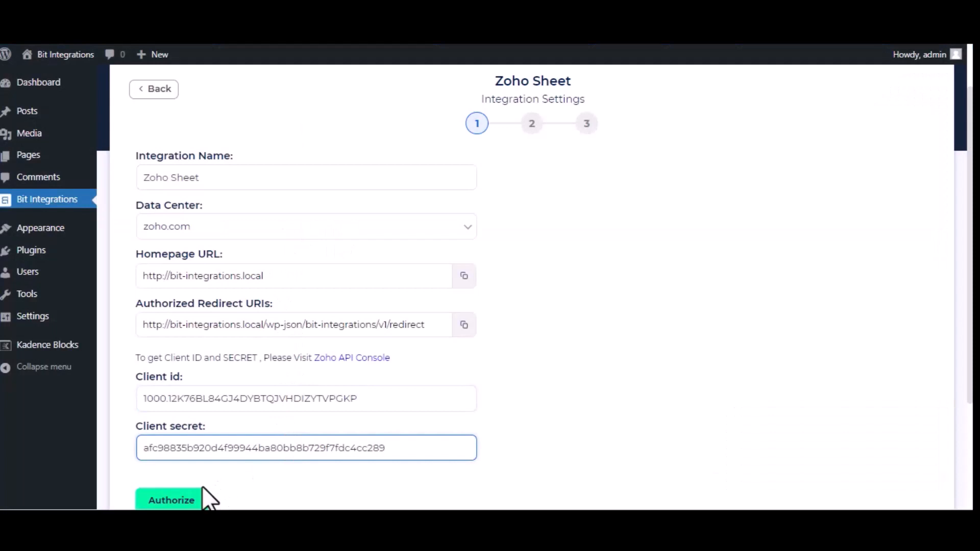
click(171, 500)
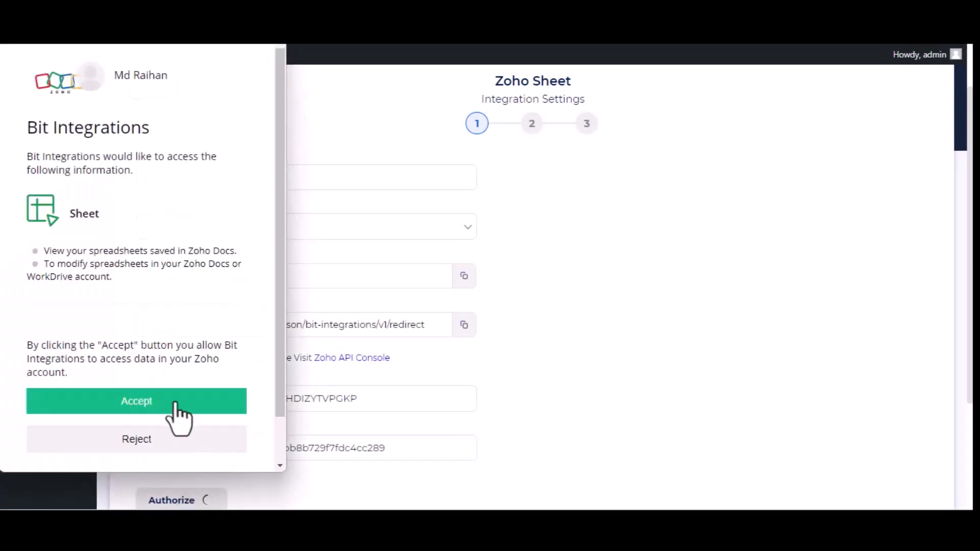
click(136, 401)
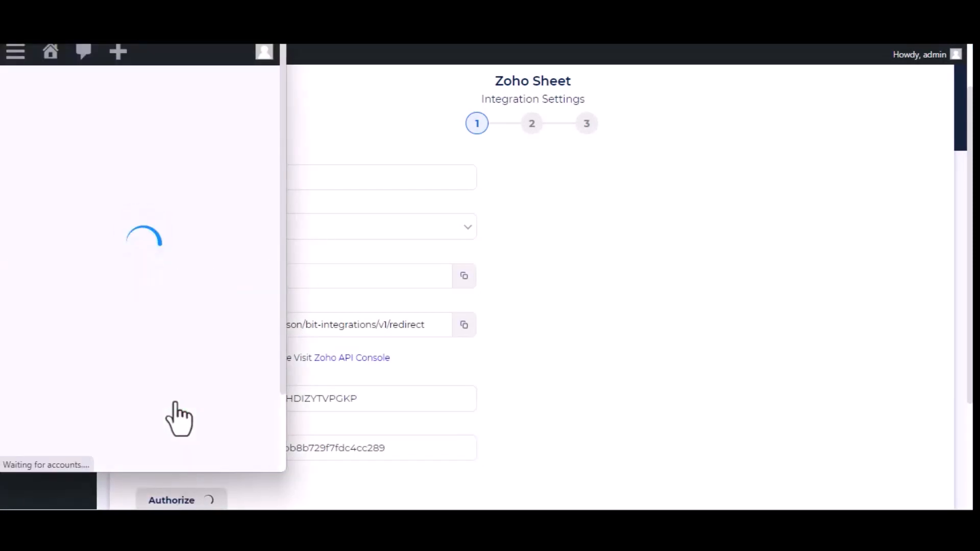
click(181, 500)
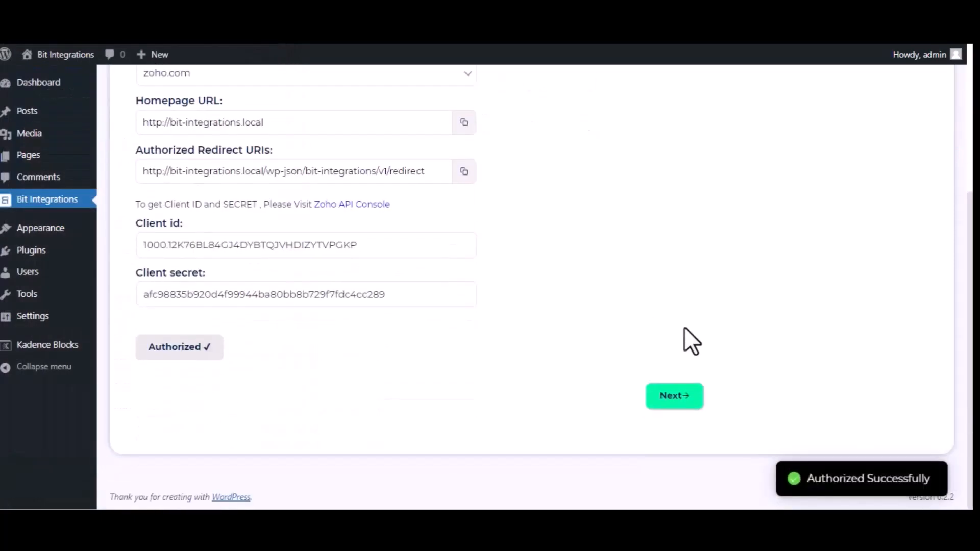
click(673, 396)
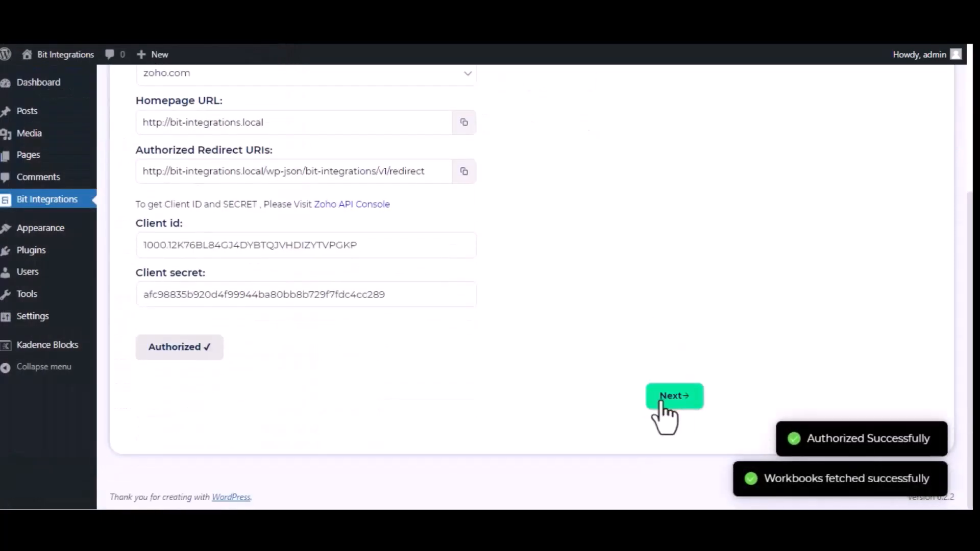
click(673, 396)
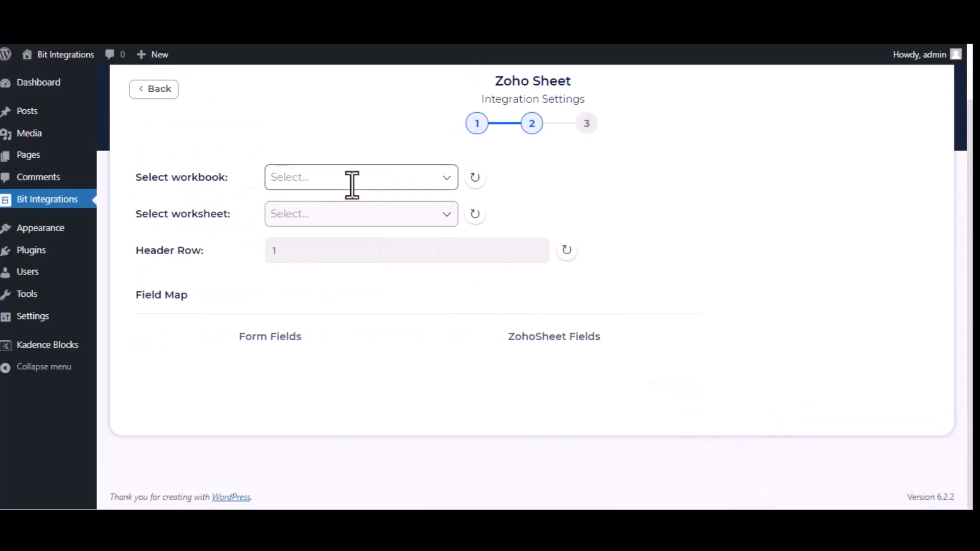
- Select workbook Bit Integrations, worksheet Sheet1, and map Name, Email, Phone to matching columns
click(360, 177)
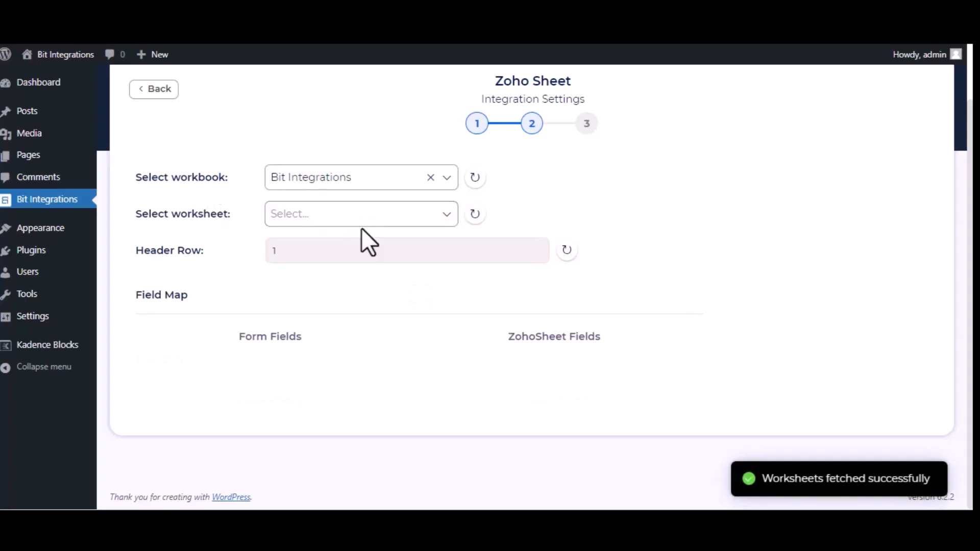
click(360, 215)
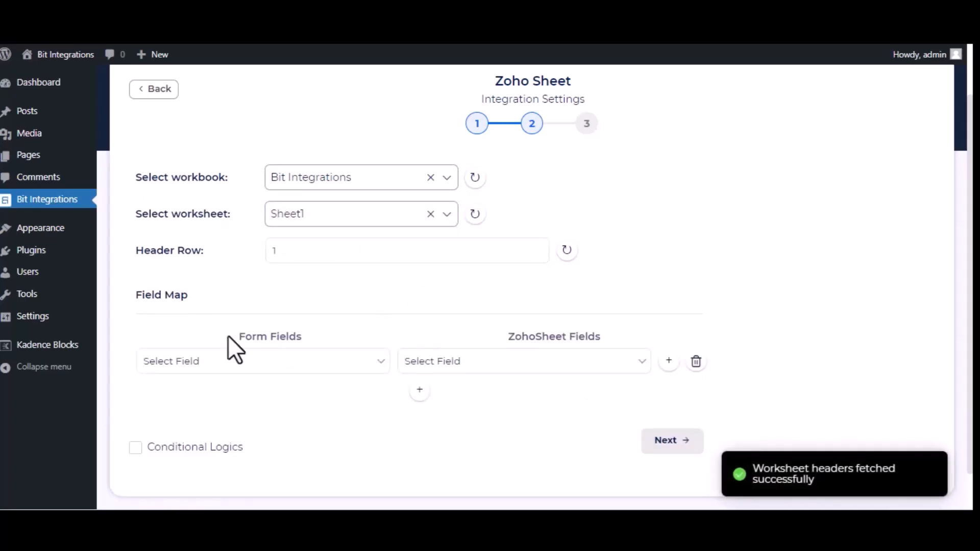
click(262, 361)
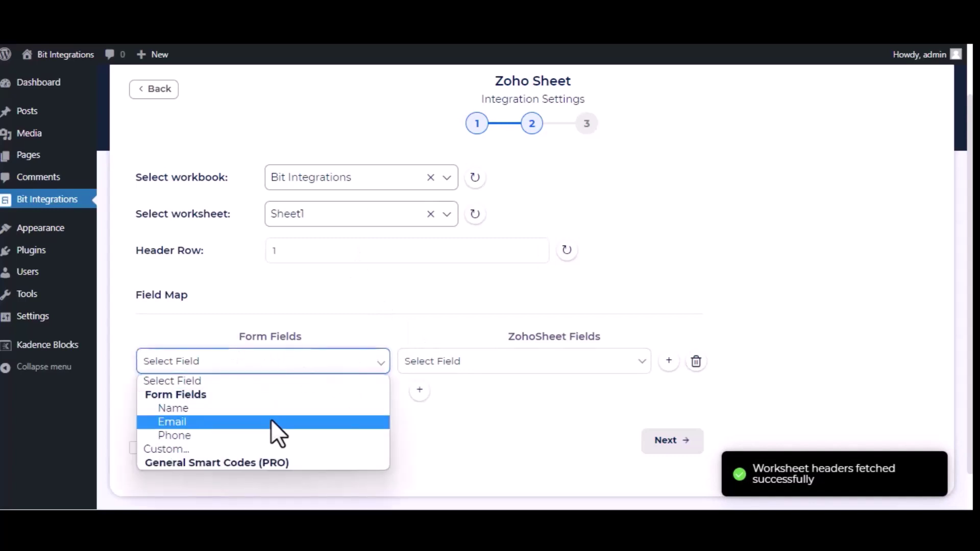
click(172, 408)
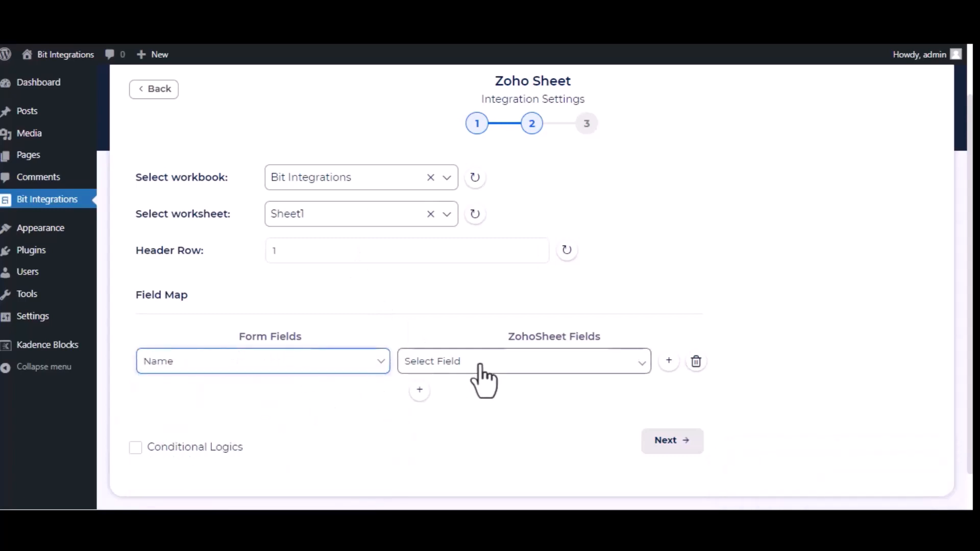
click(524, 361)
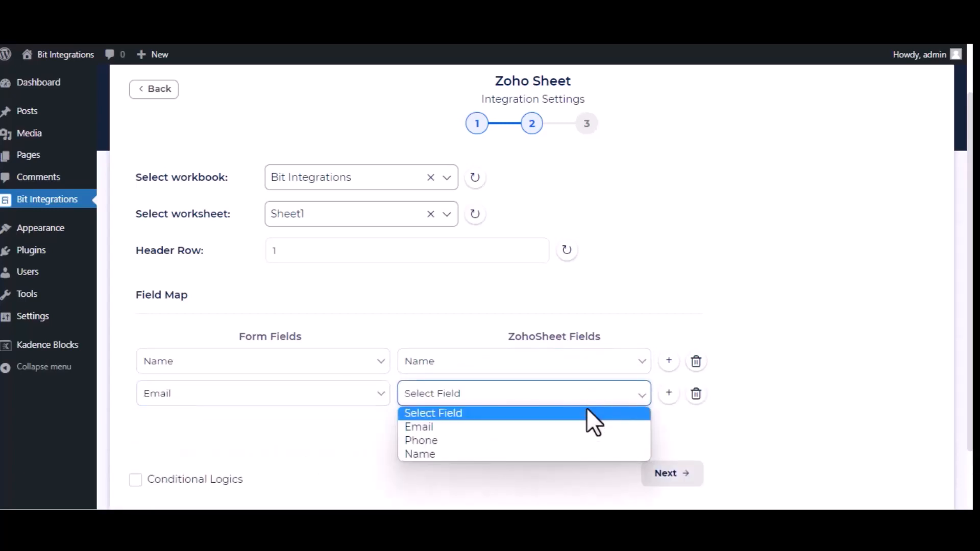
click(419, 426)
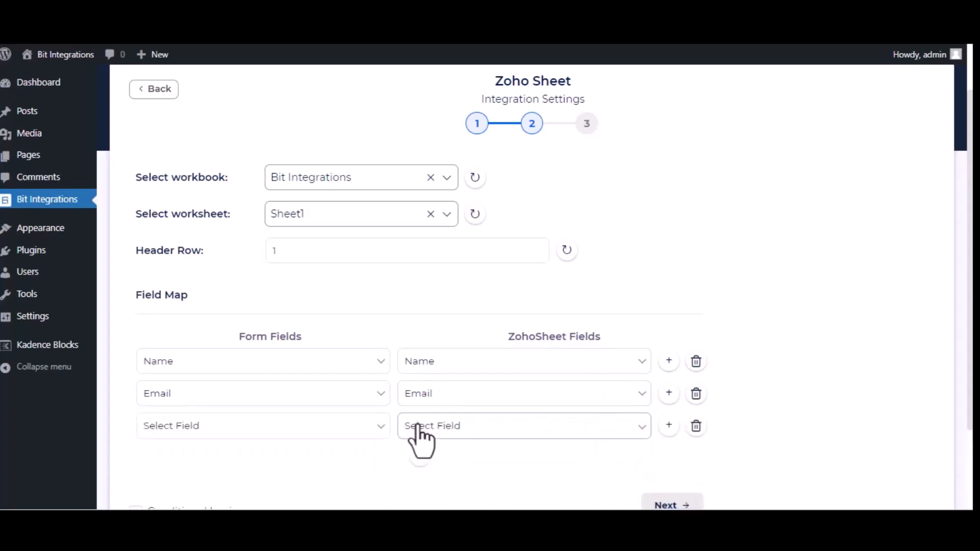
click(261, 426)
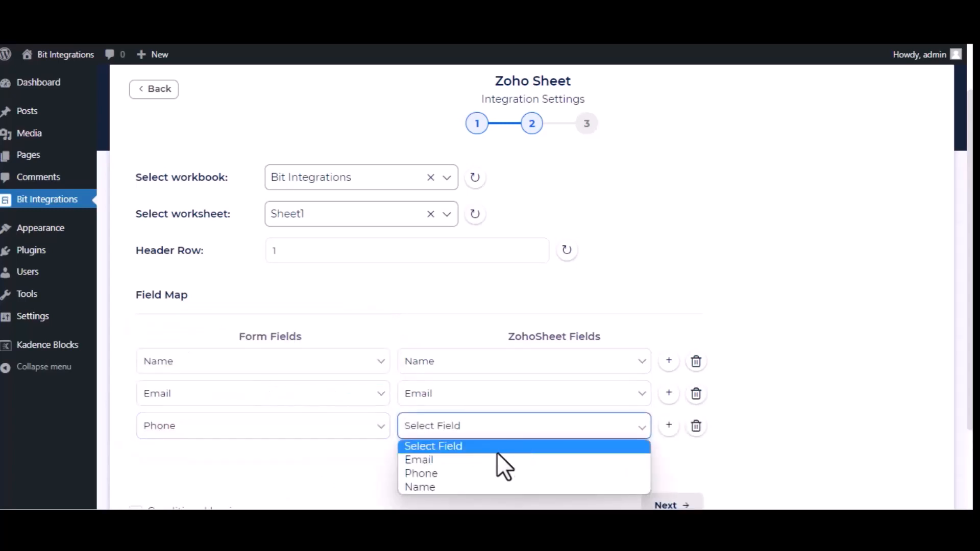
click(420, 473)
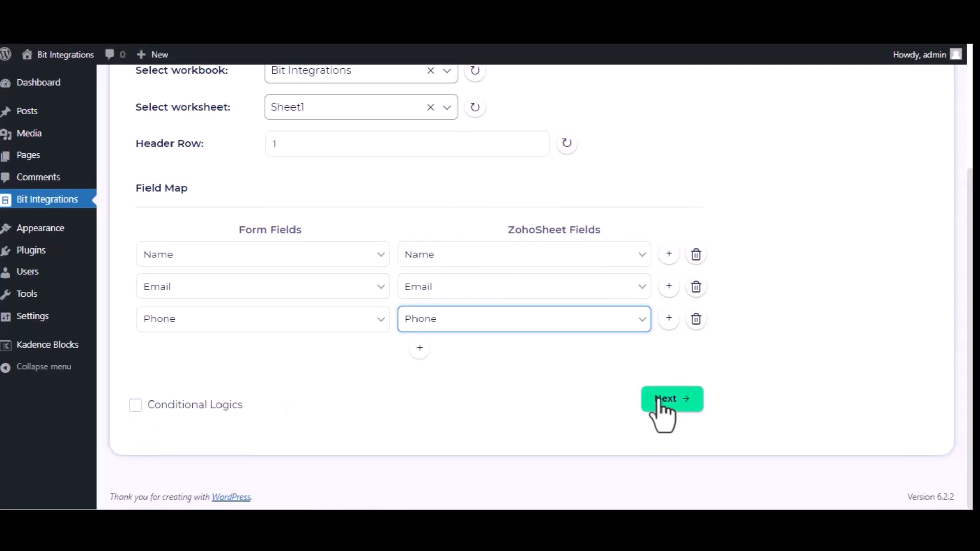
- Finish and save the integration
click(672, 398)
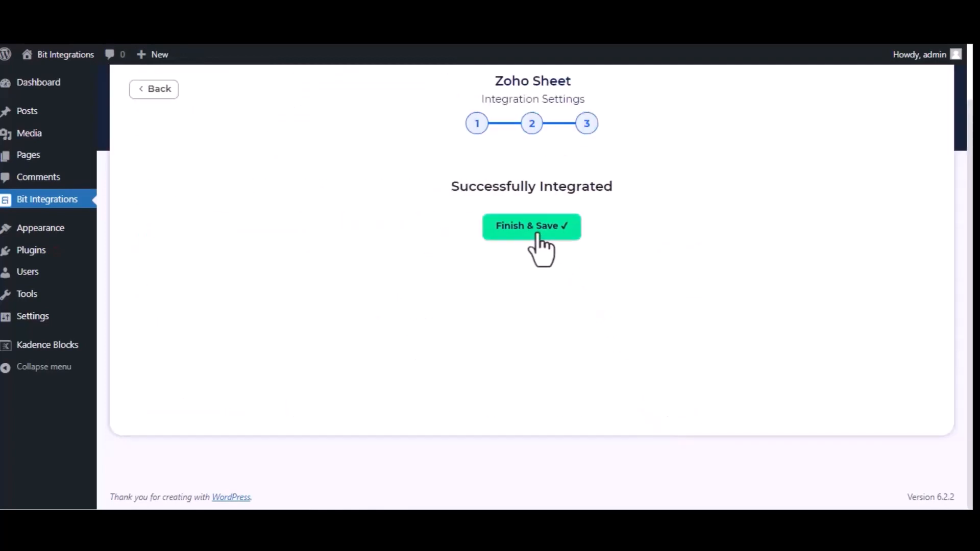
click(531, 225)
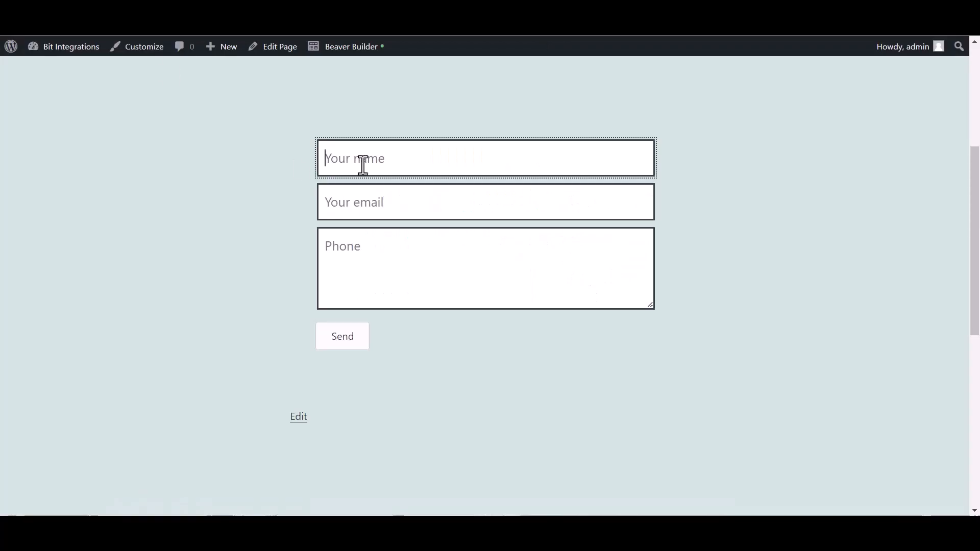
- Submit a test form entry named Bit Integrations with a bitapps.pro email and phone 444555666
text(Bit)
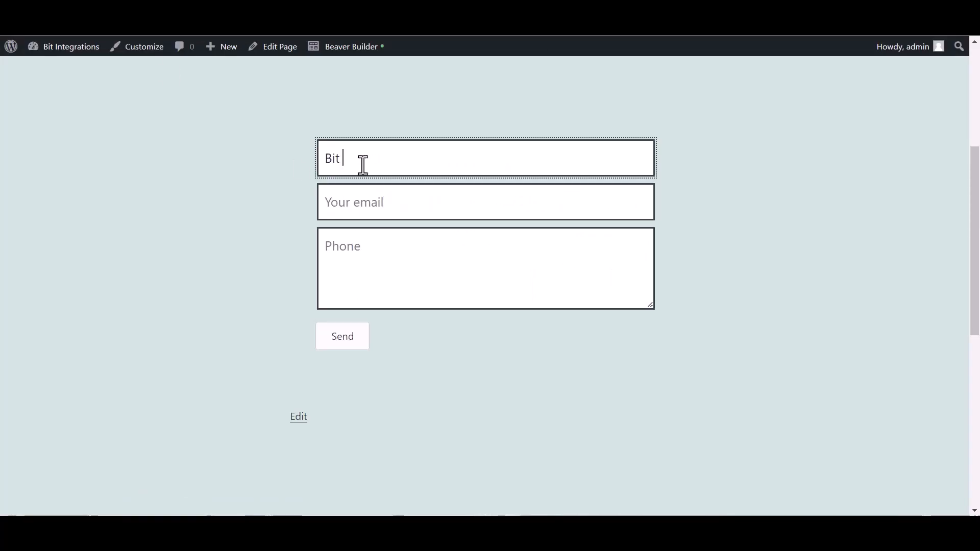
text(Integrations)
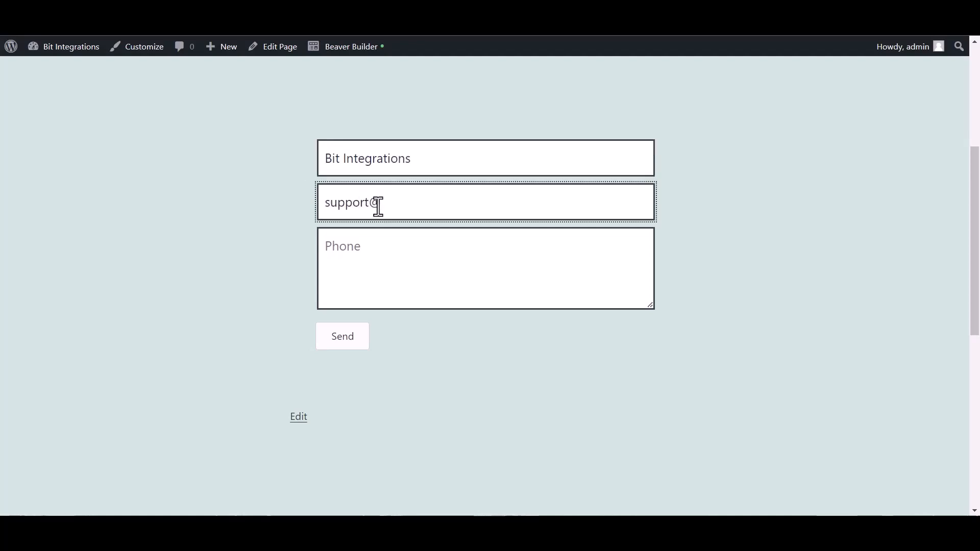
text(bitapps.pro)
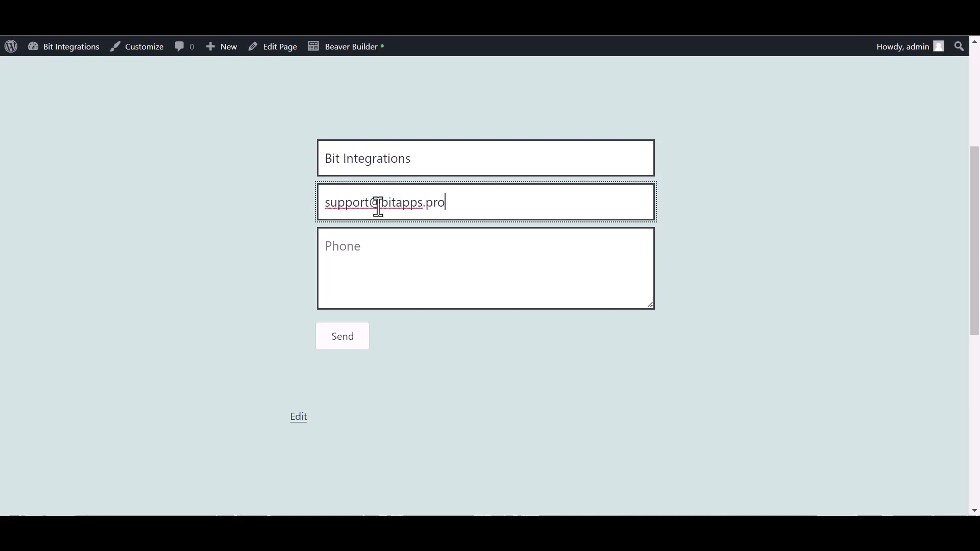
text(4445556)
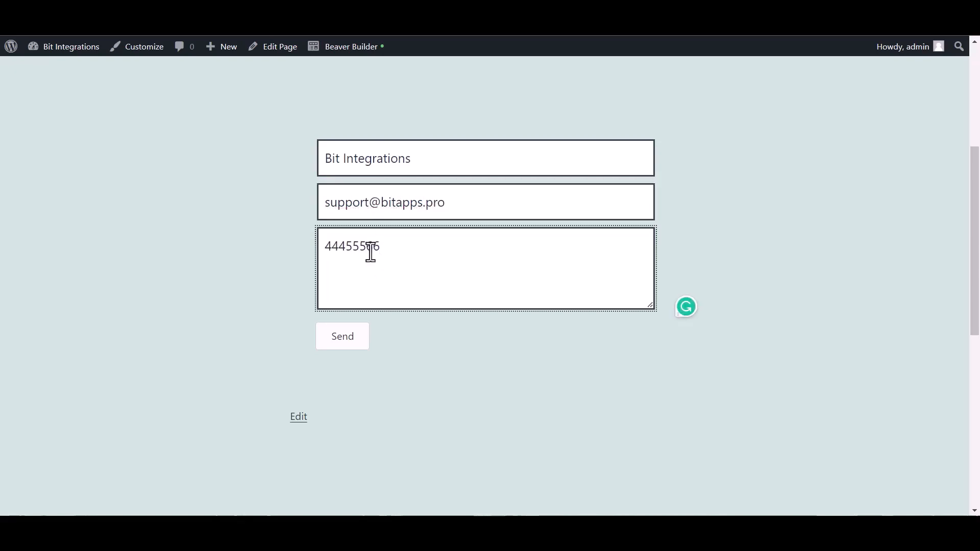
click(342, 337)
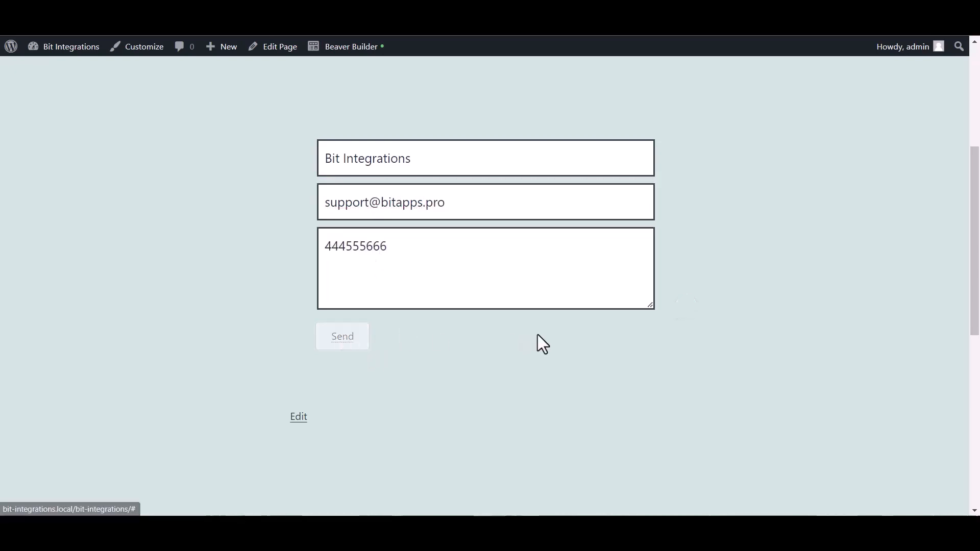
click(343, 337)
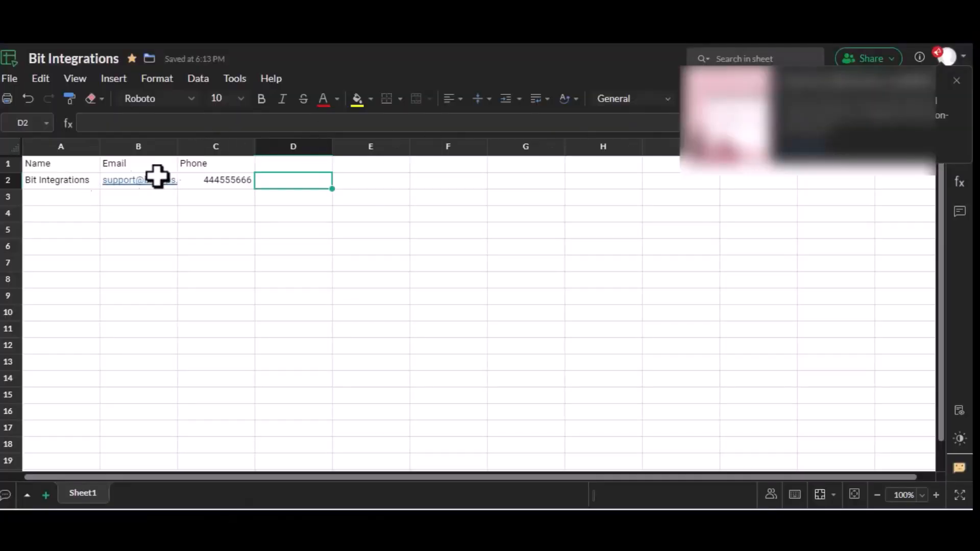
mouse_move(68, 189)
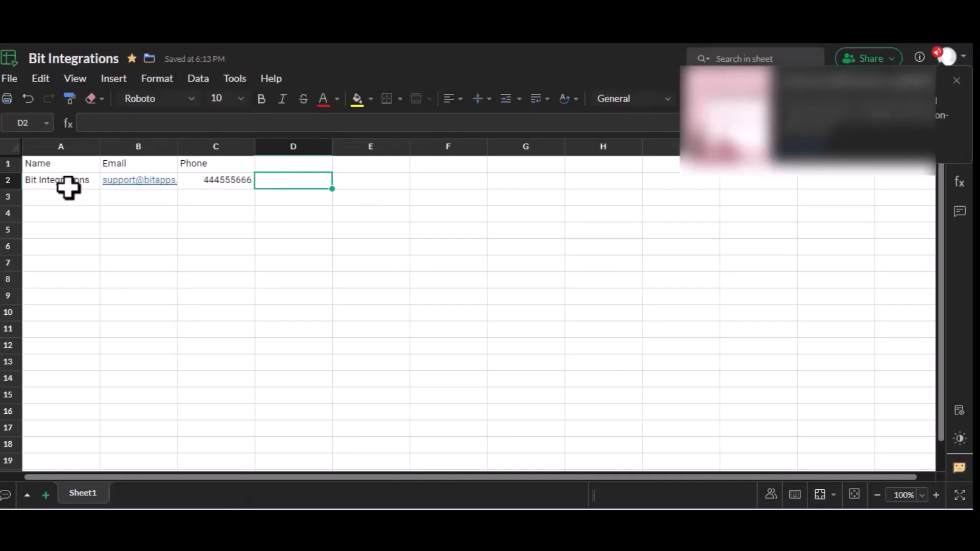